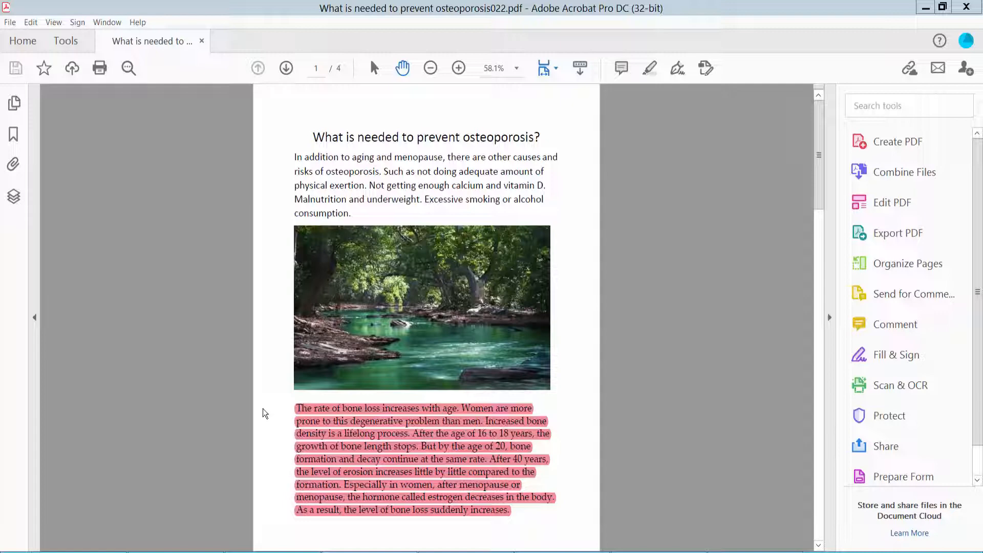
pyautogui.moveTo(602, 44)
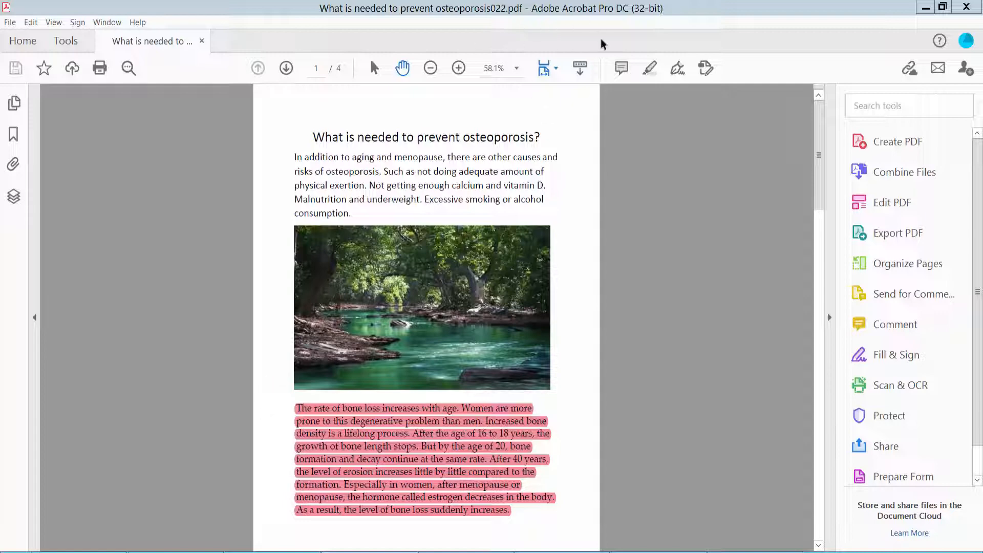
# Enlarge the page, then enter commenting mode from Tools to list page 3's two highlight comments
pyautogui.click(458, 68)
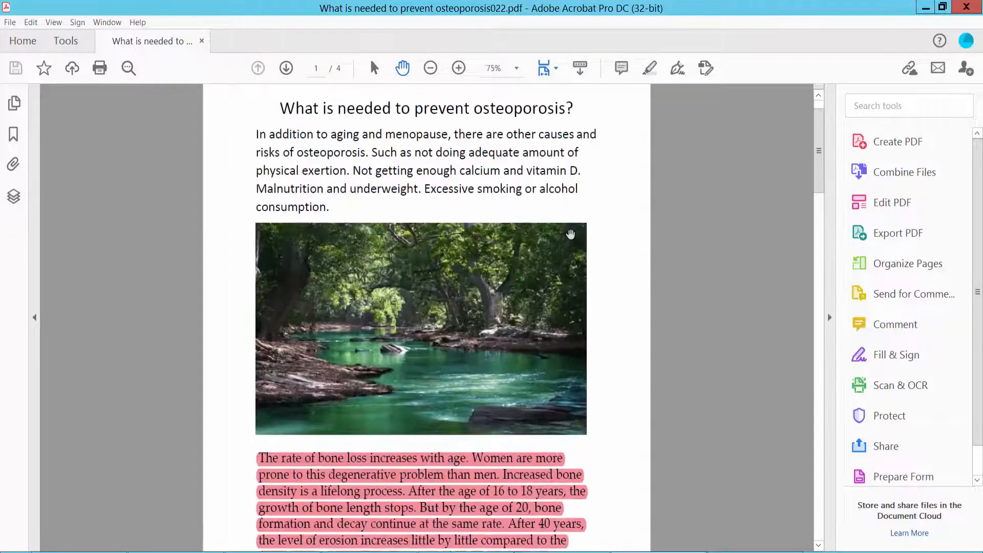
pyautogui.scroll(-3)
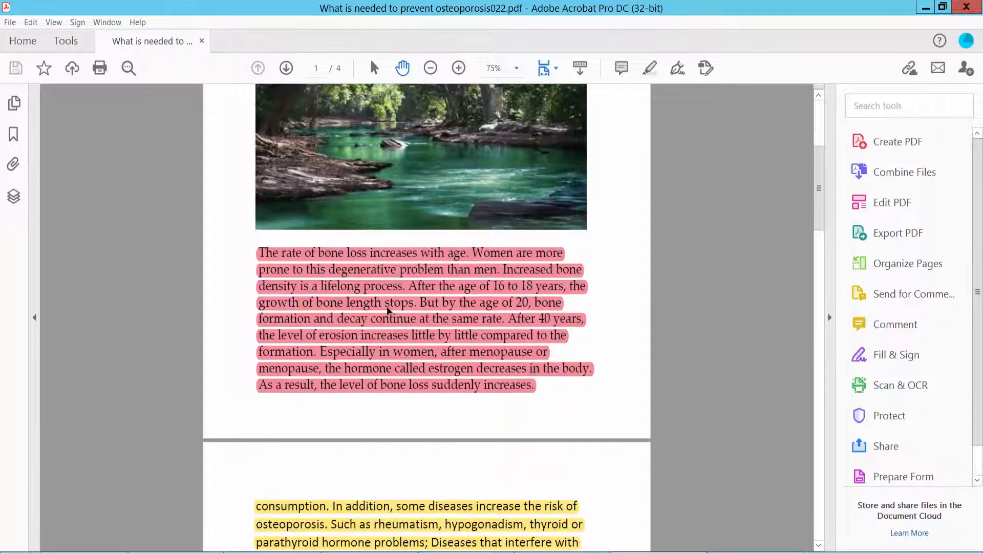
pyautogui.moveTo(444, 377)
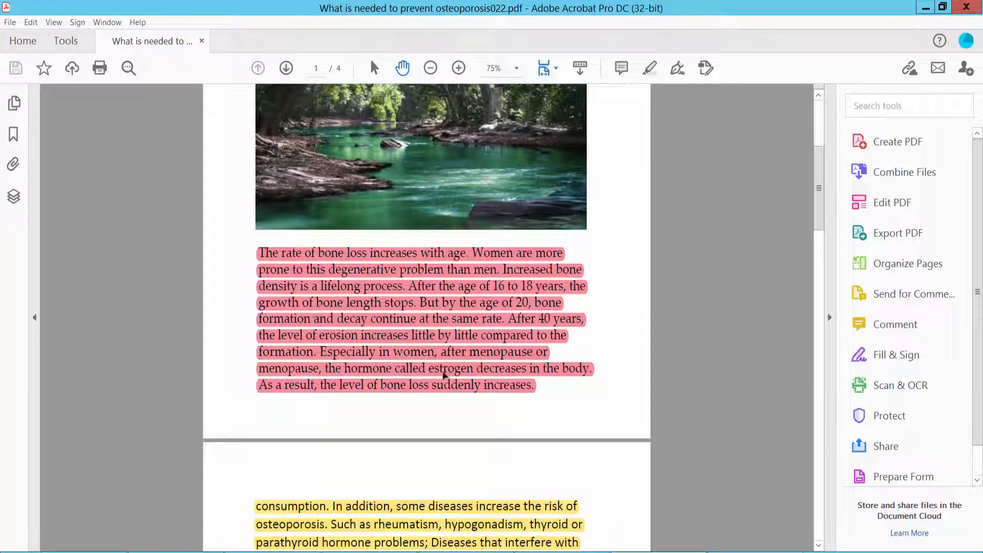
pyautogui.moveTo(441, 350)
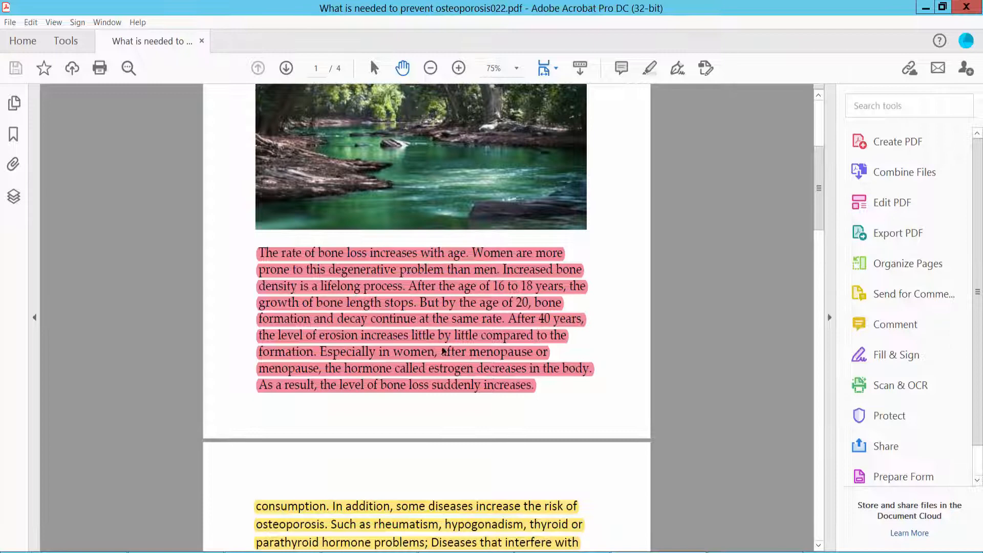
pyautogui.moveTo(118, 101)
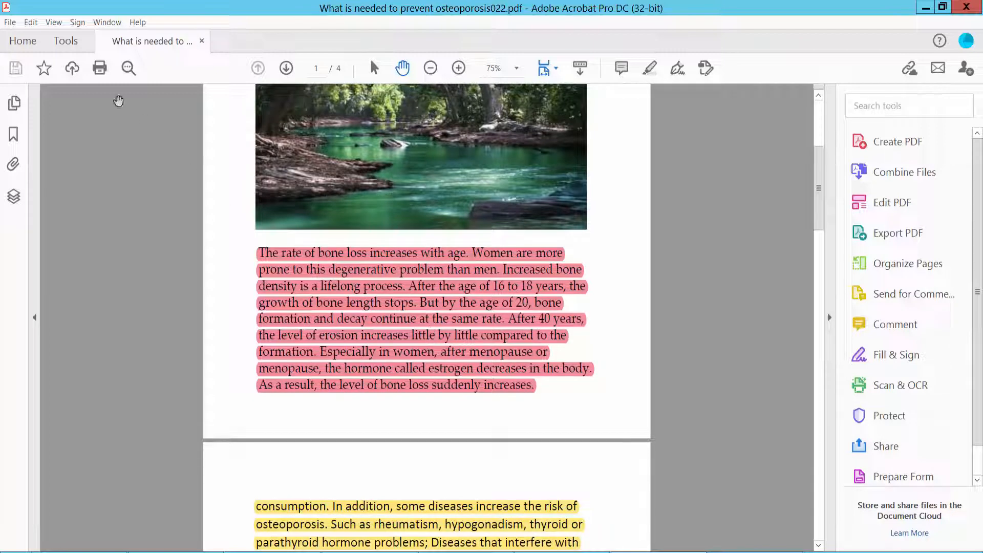
pyautogui.click(65, 41)
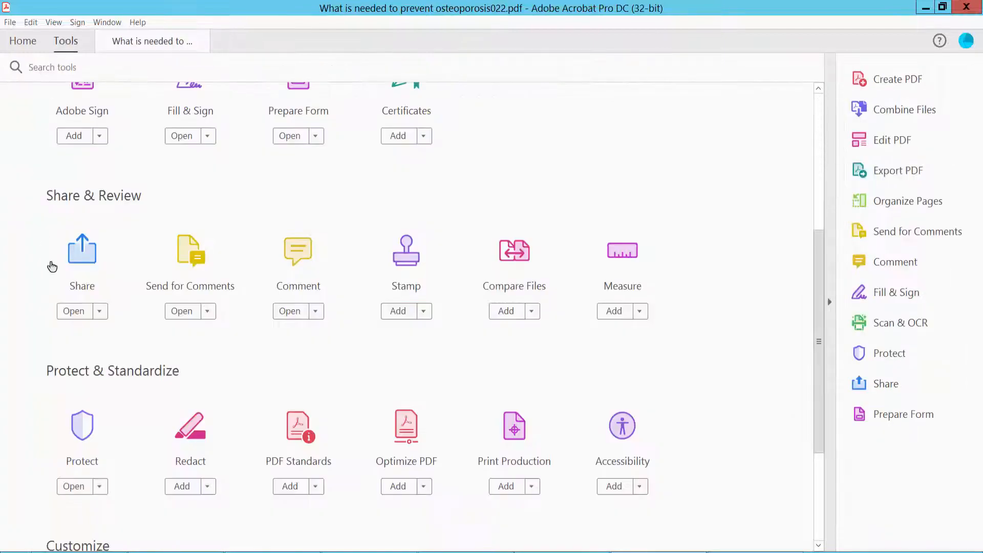
pyautogui.click(289, 311)
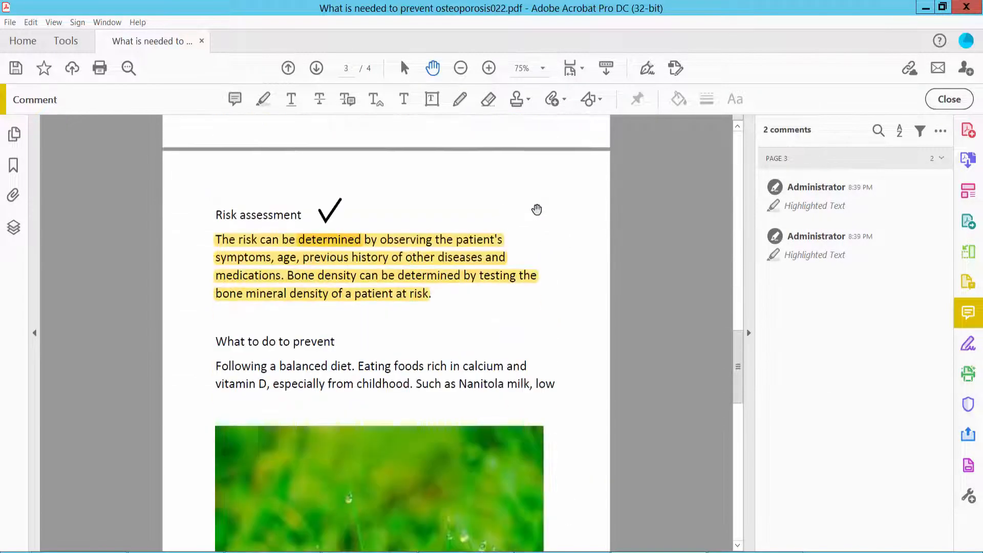
# Delete the risk-assessment highlight and the remaining highlight so no comments are left
pyautogui.rightClick(319, 289)
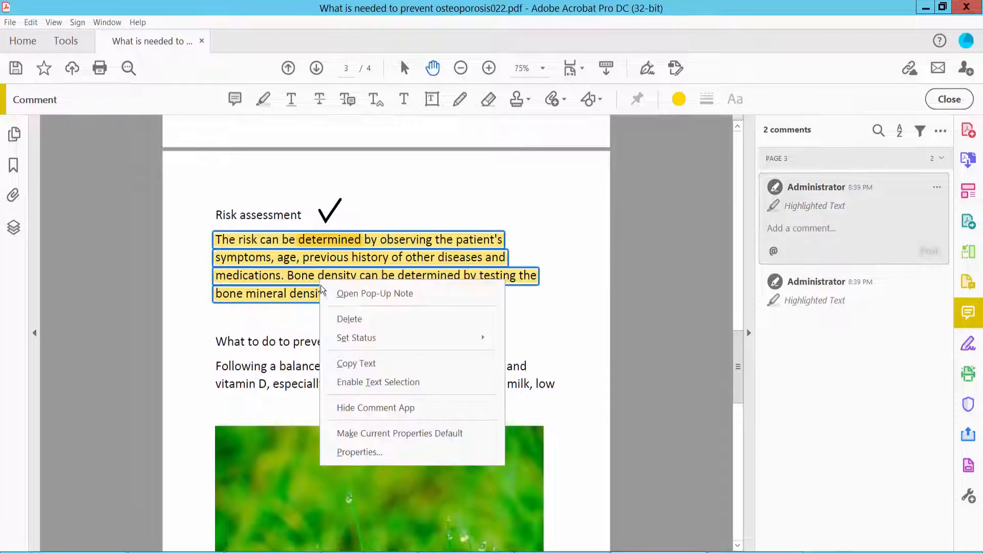
pyautogui.click(349, 319)
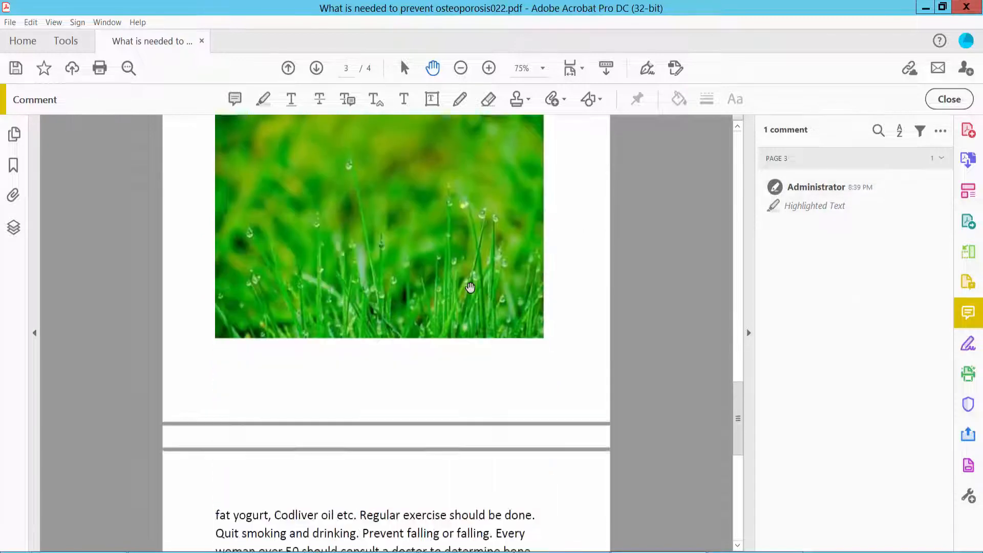
pyautogui.rightClick(329, 239)
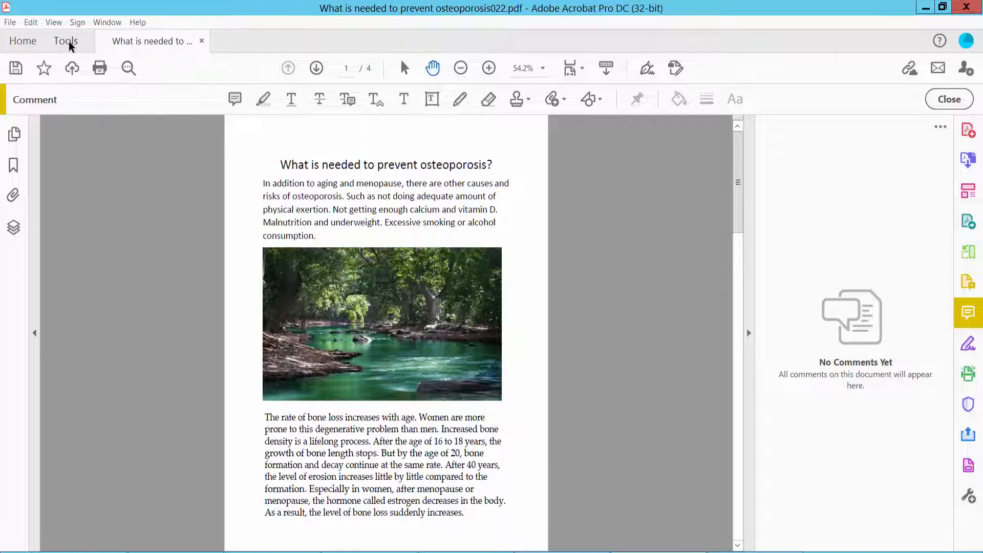
# Switch to Edit PDF via Tools and select the paragraph at the top of page 2
pyautogui.click(65, 41)
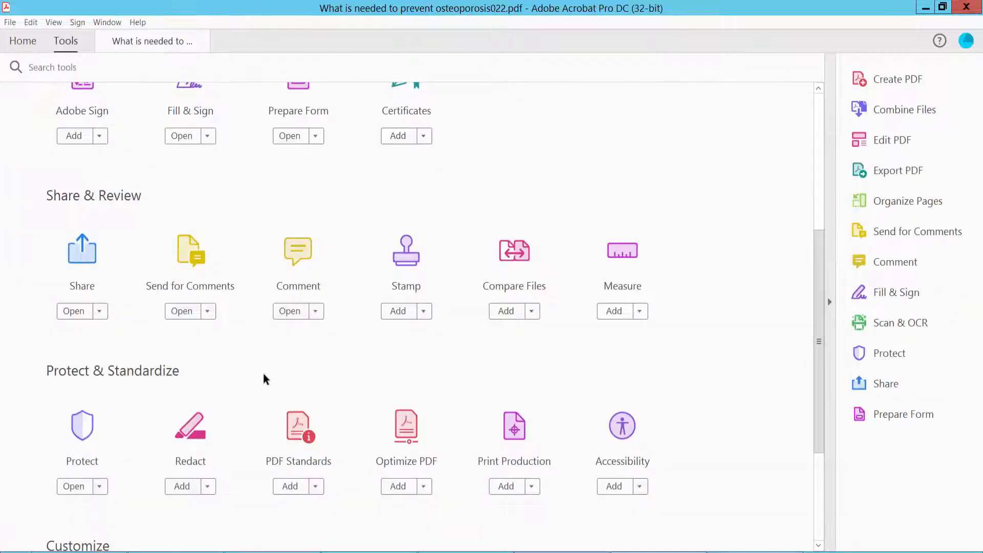
pyautogui.scroll(3)
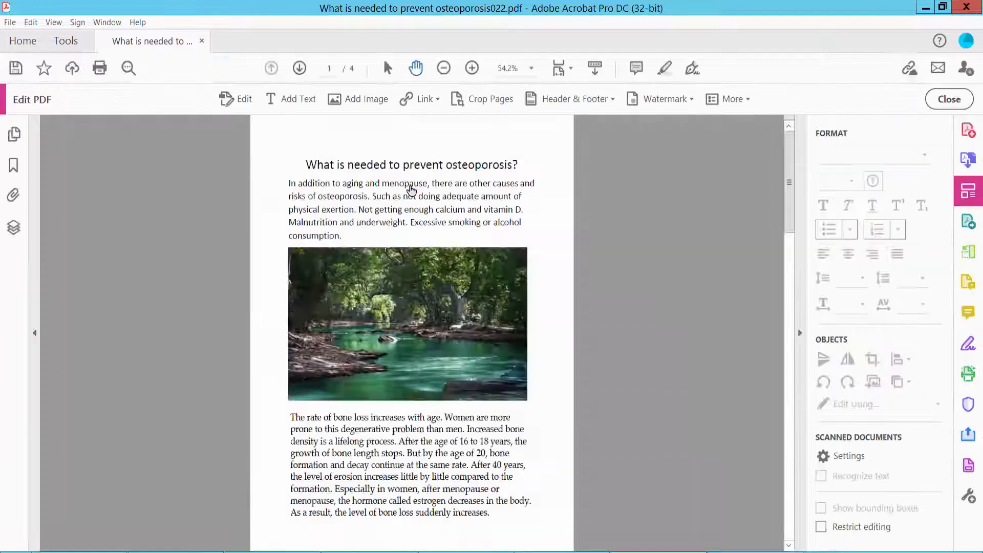
pyautogui.click(407, 337)
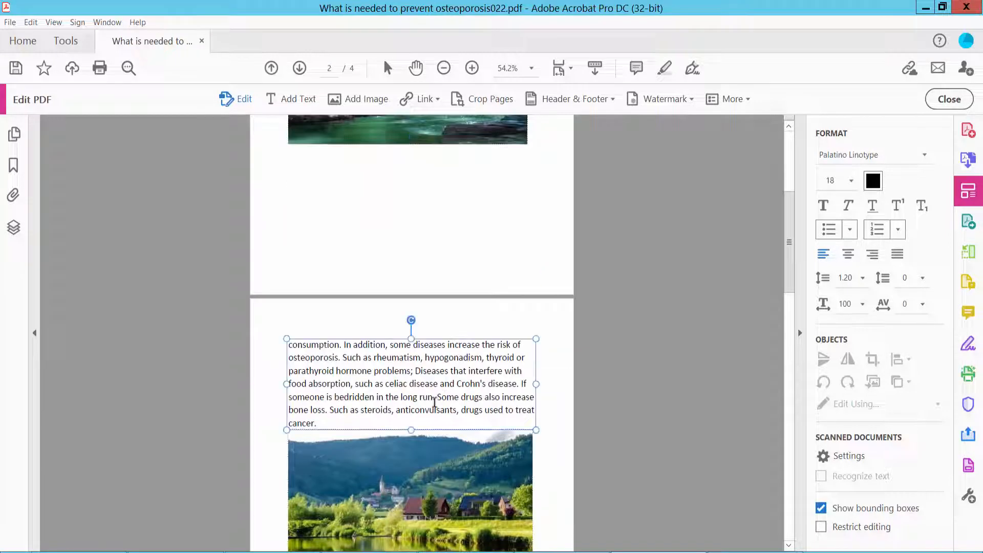
# Delete the selected paragraph text at the top of page 2, leaving an empty text box
pyautogui.rightClick(335, 369)
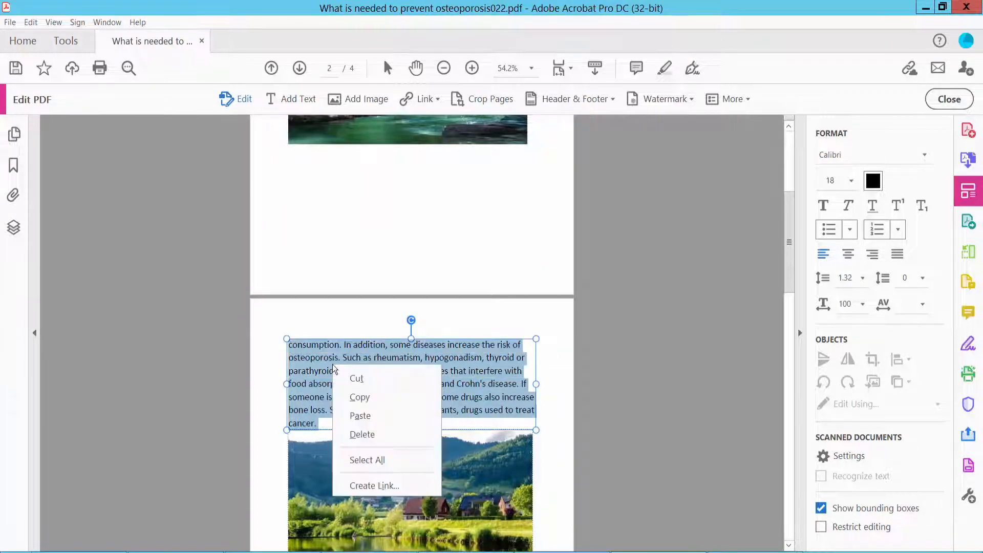
pyautogui.click(362, 433)
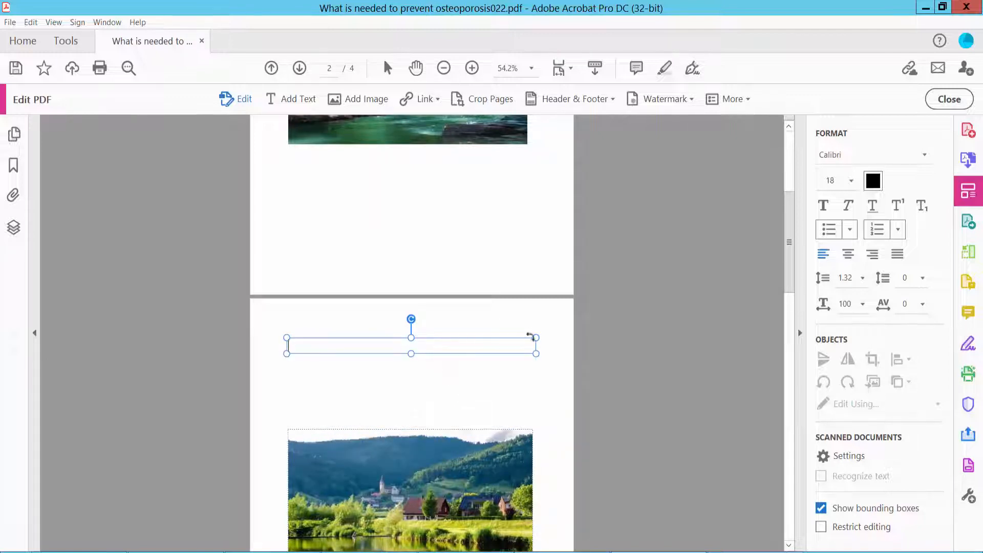
pyautogui.scroll(-3)
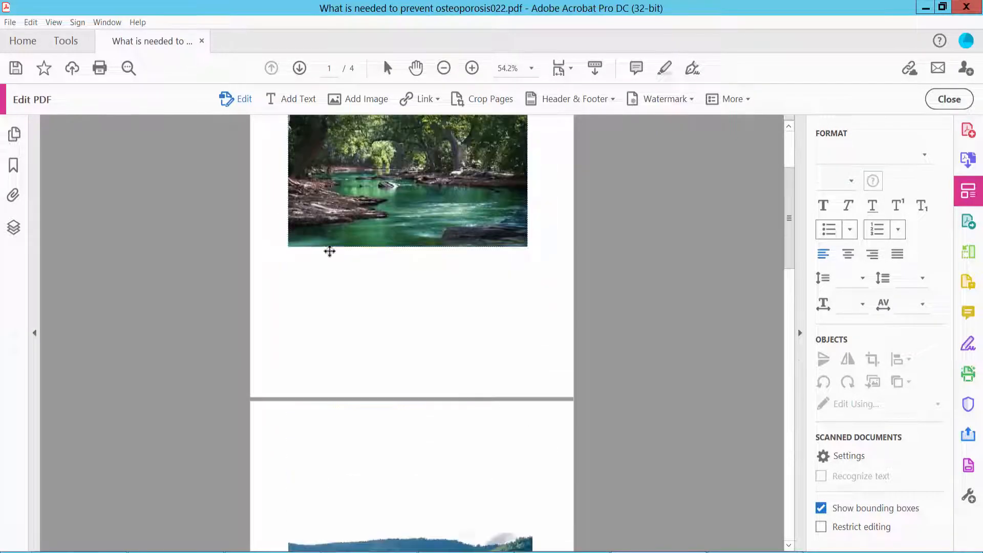
# Show the File menu's Save and Save As commands for the edited PDF
pyautogui.click(9, 22)
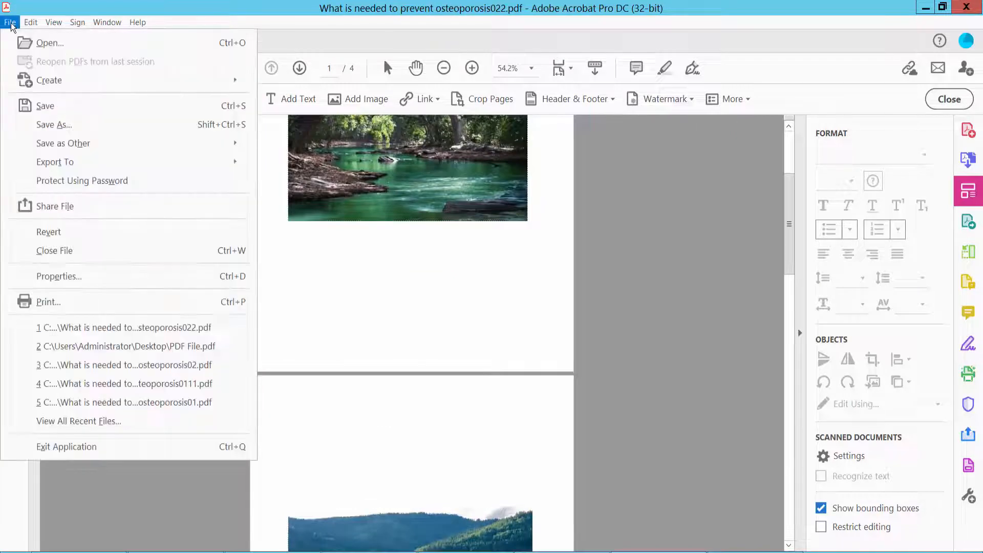
pyautogui.moveTo(53, 124)
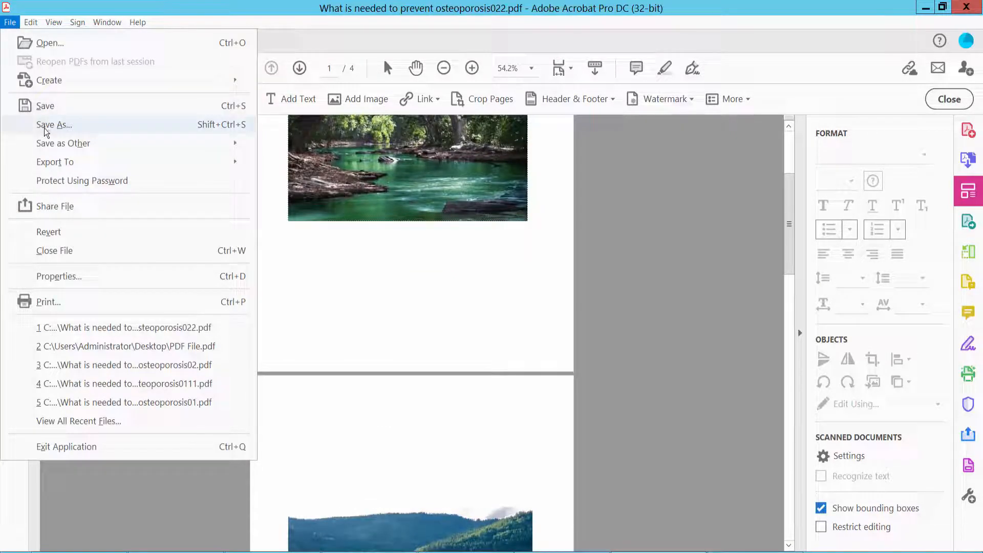
pyautogui.moveTo(512, 368)
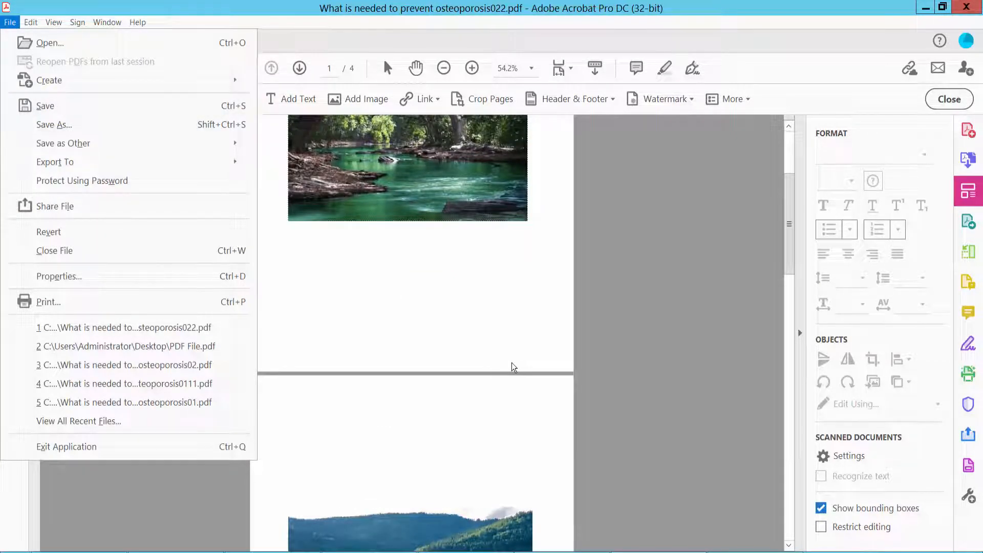